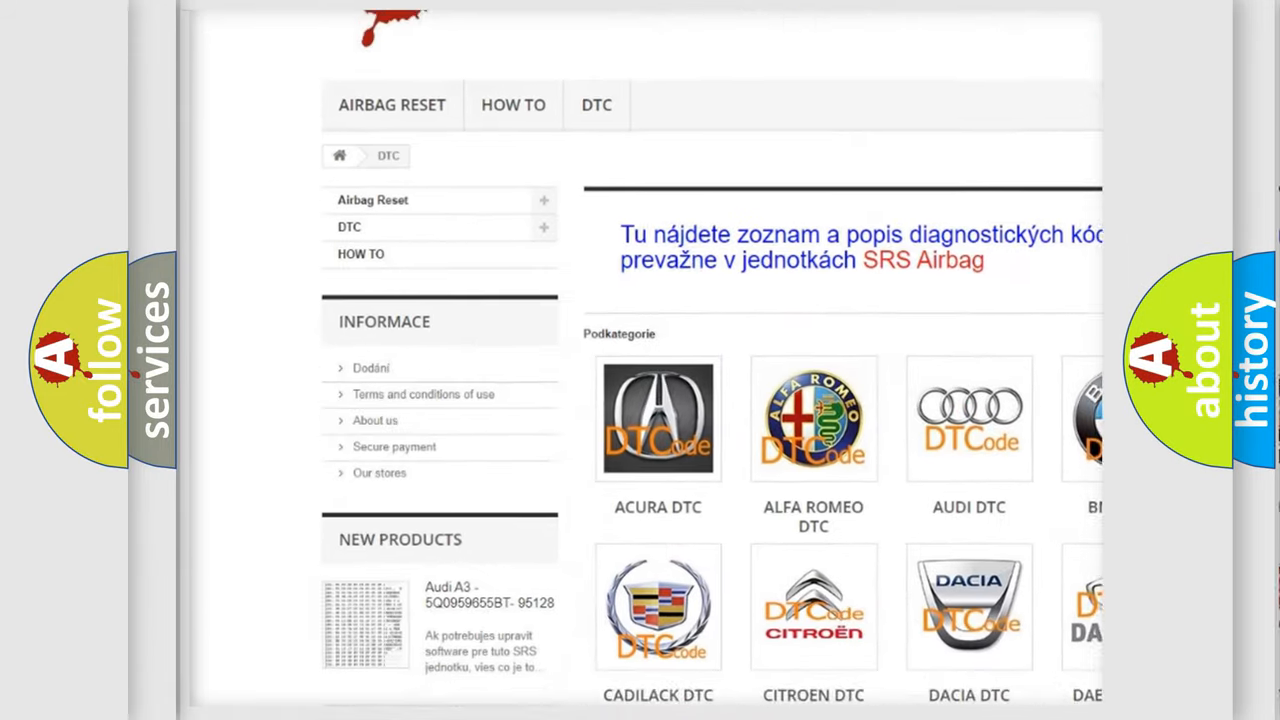
pyautogui.scroll(-3)
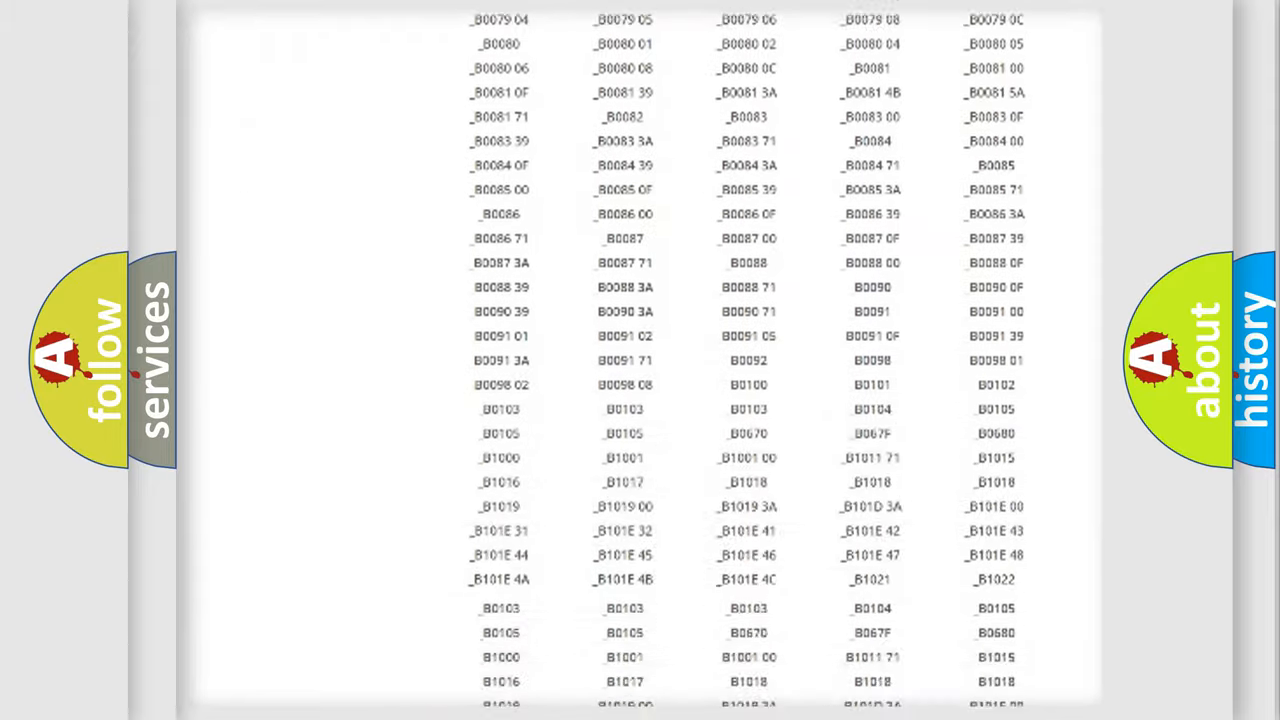
pyautogui.scroll(3)
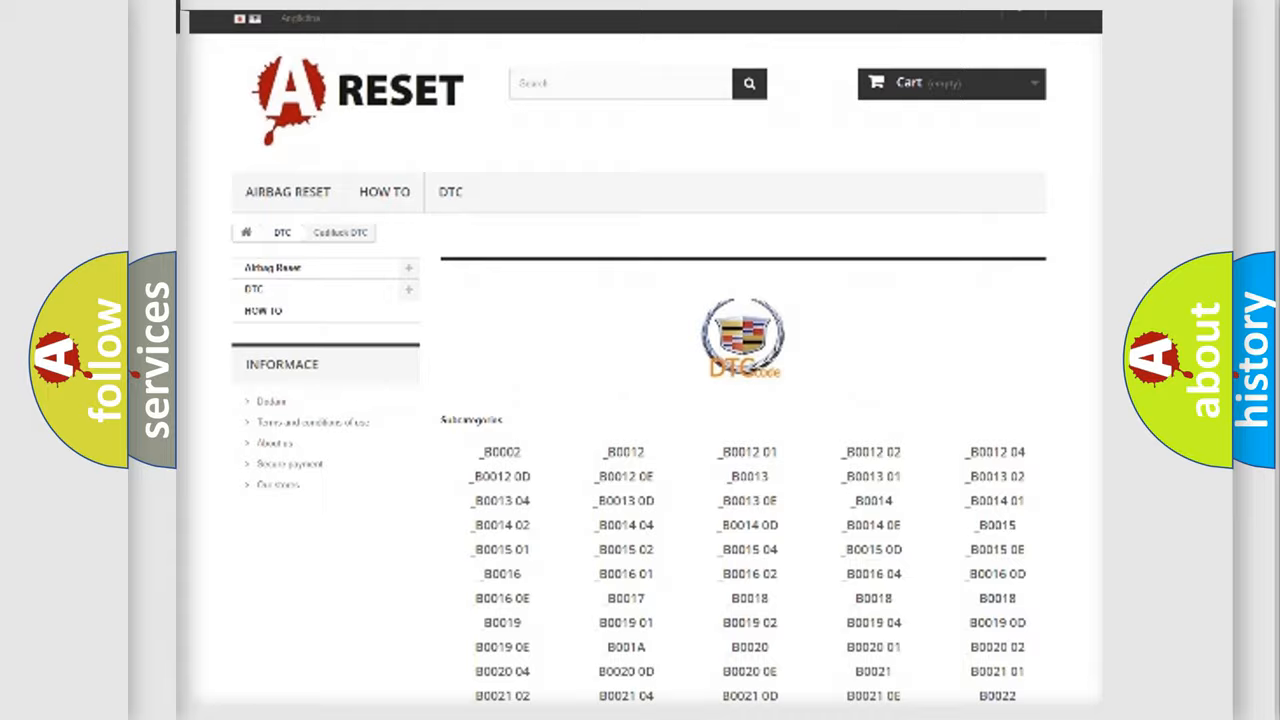